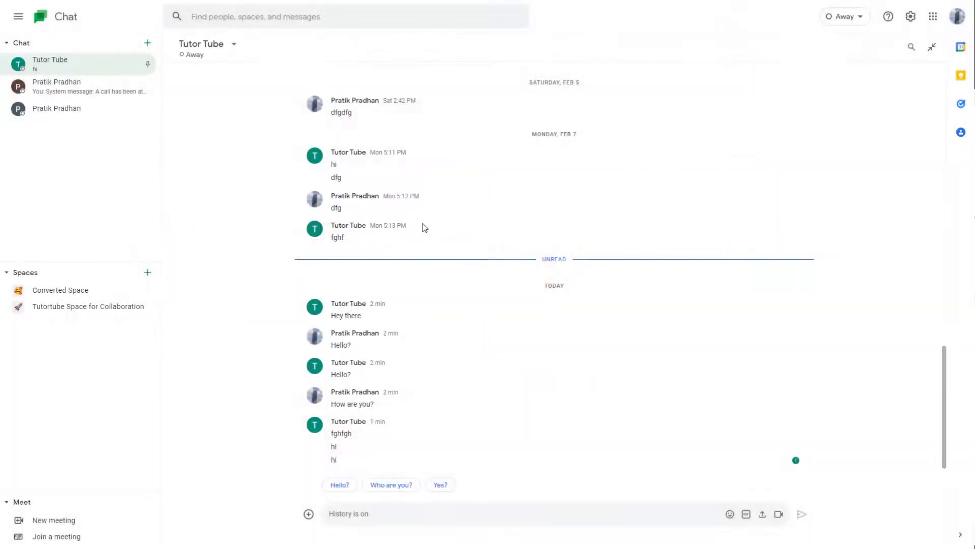
click(56, 109)
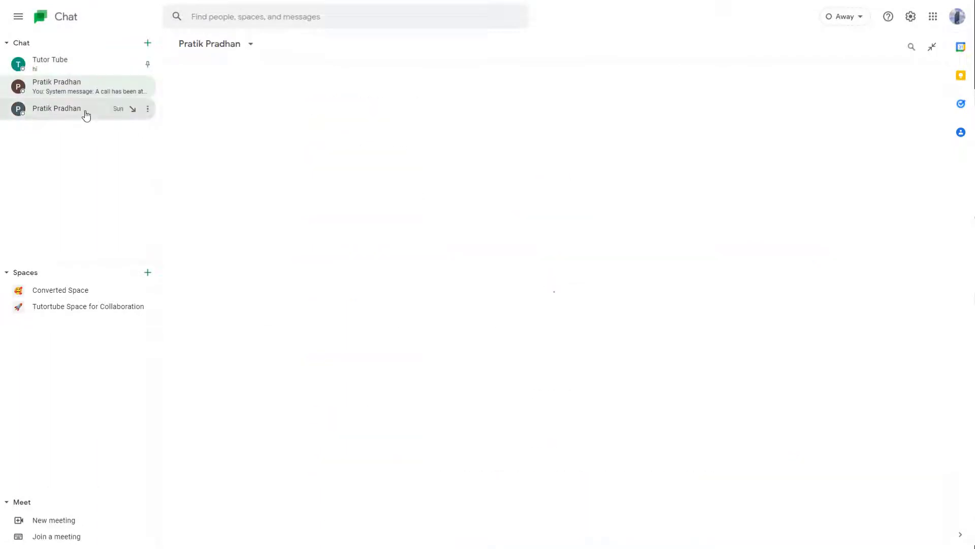
click(56, 108)
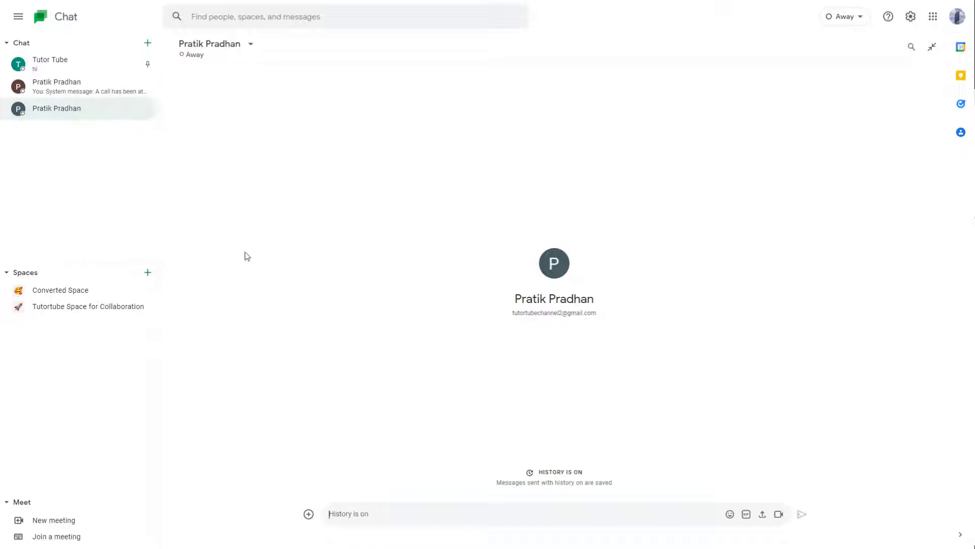
mouse_move(882, 32)
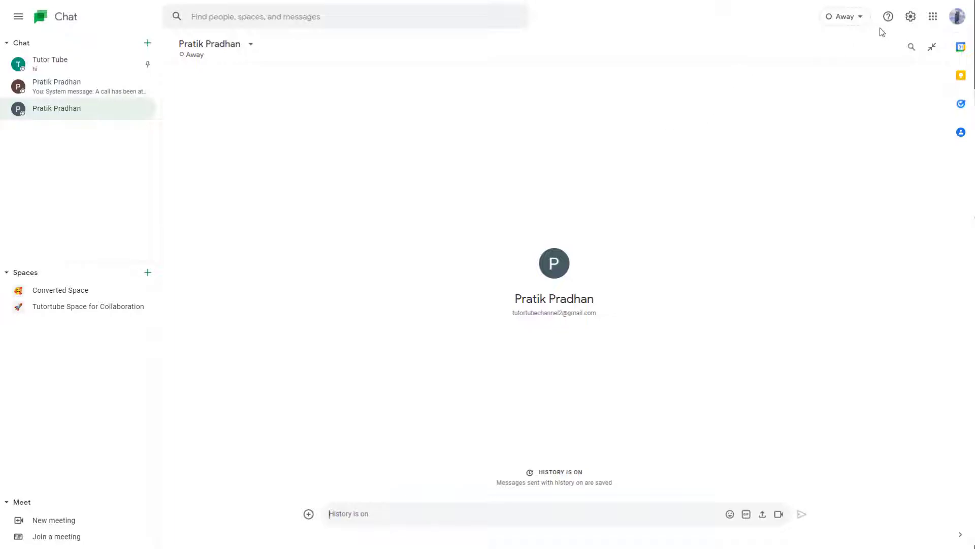
Select Dark Mode under Theme settings and close the Chat settings
click(910, 16)
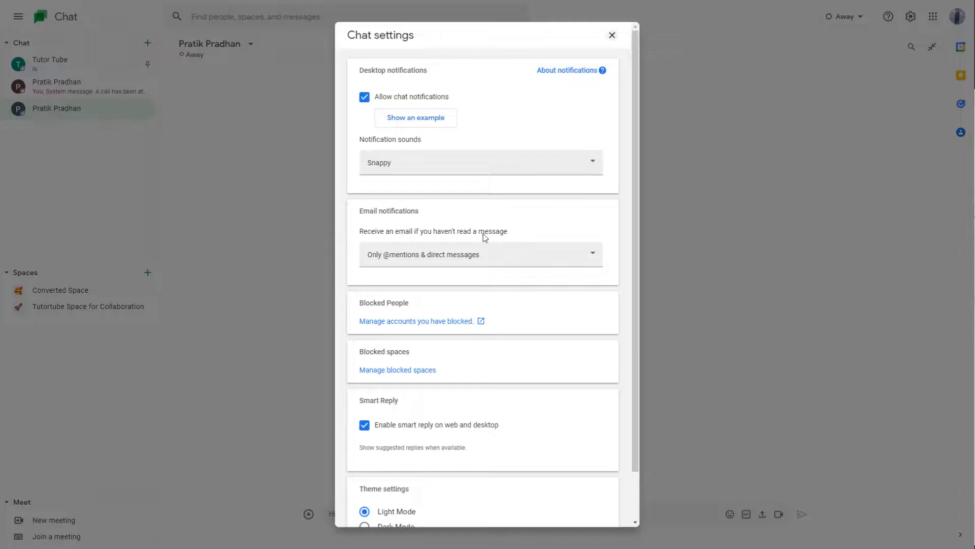
scroll(down, 3)
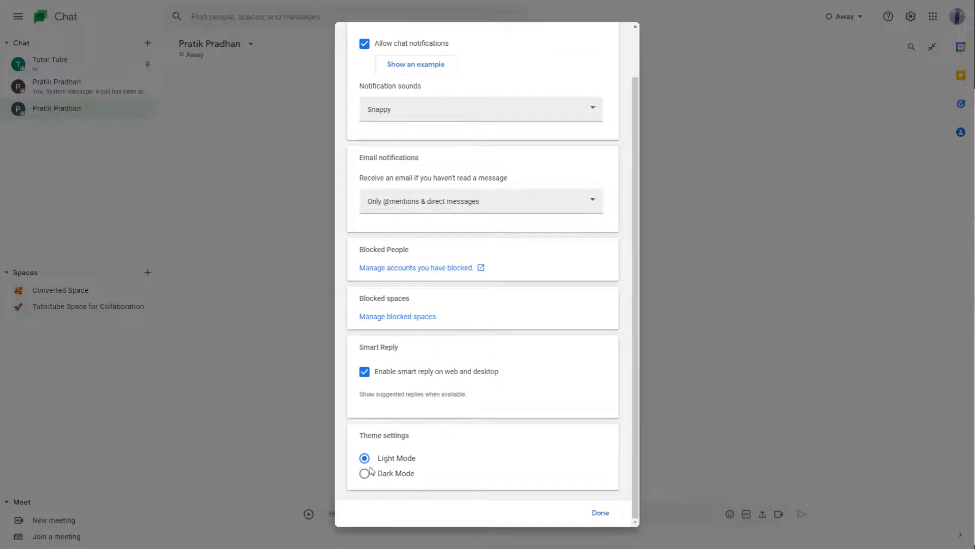
click(365, 473)
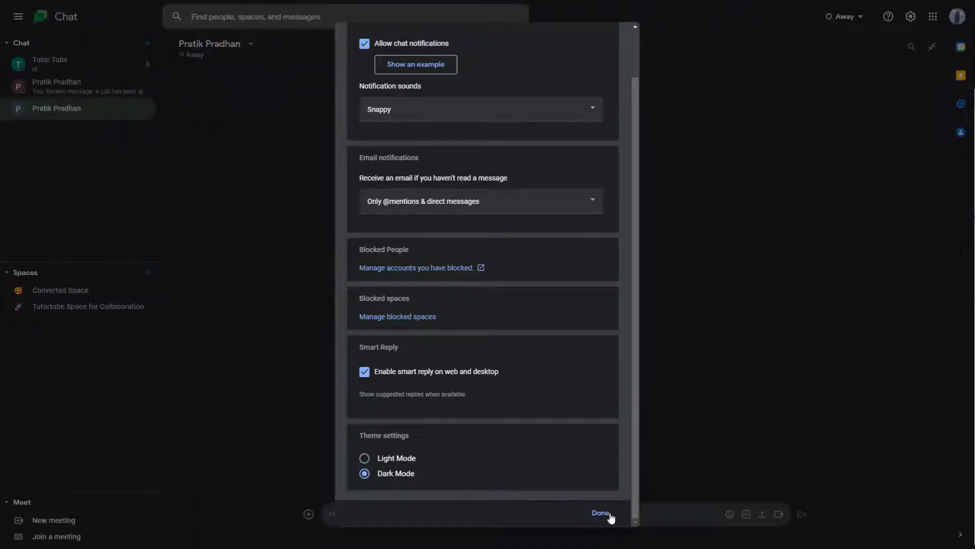
click(600, 512)
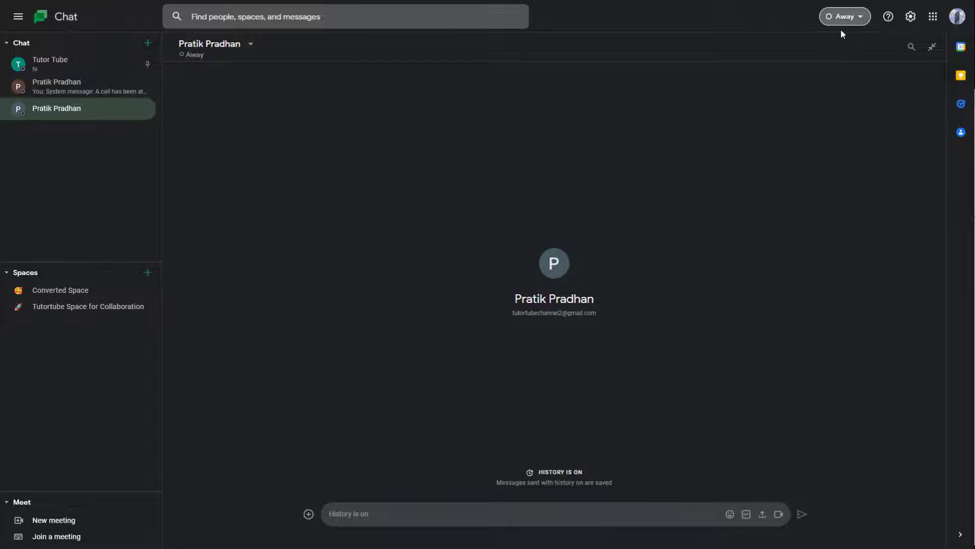
mouse_move(69, 87)
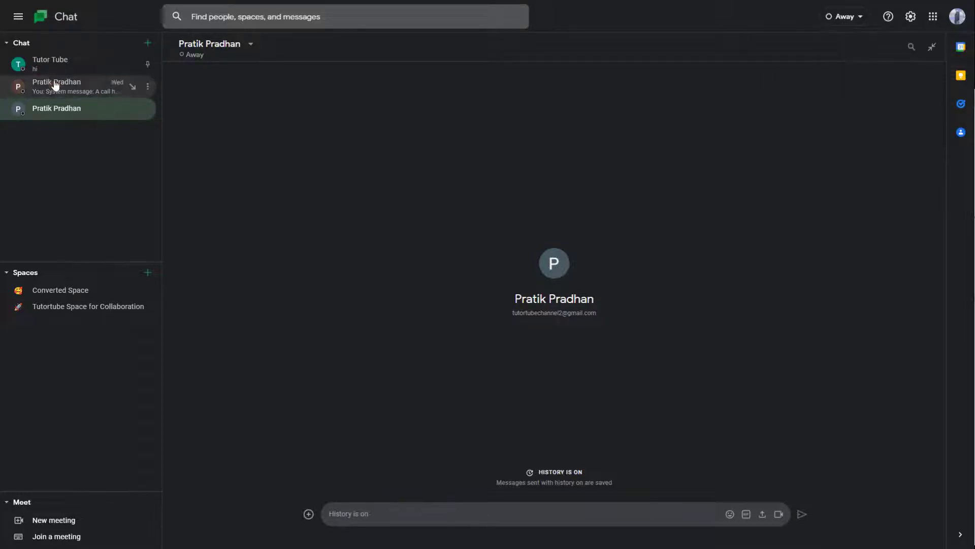
Browse the call conversation, Tutortube Space and Pratik chat, ending on Tutor Tube
click(56, 85)
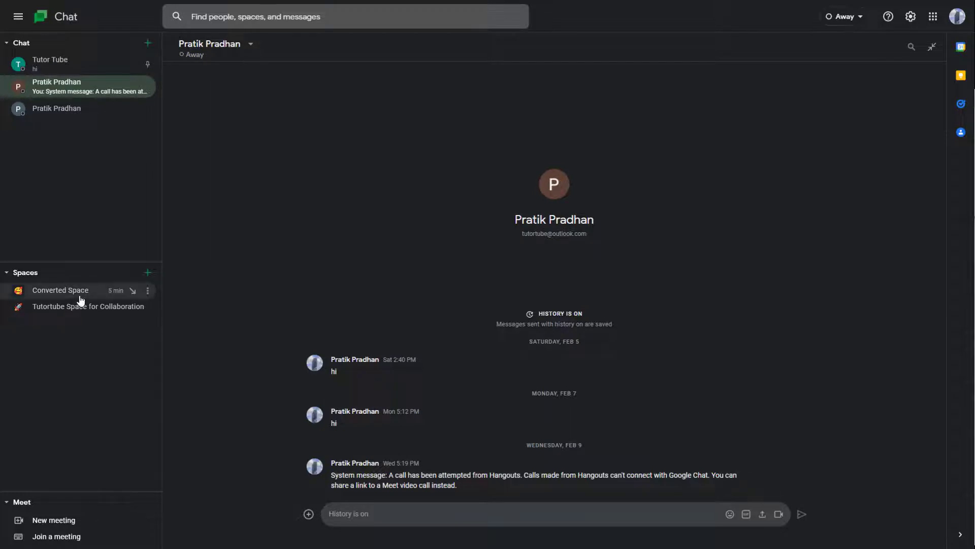
click(87, 306)
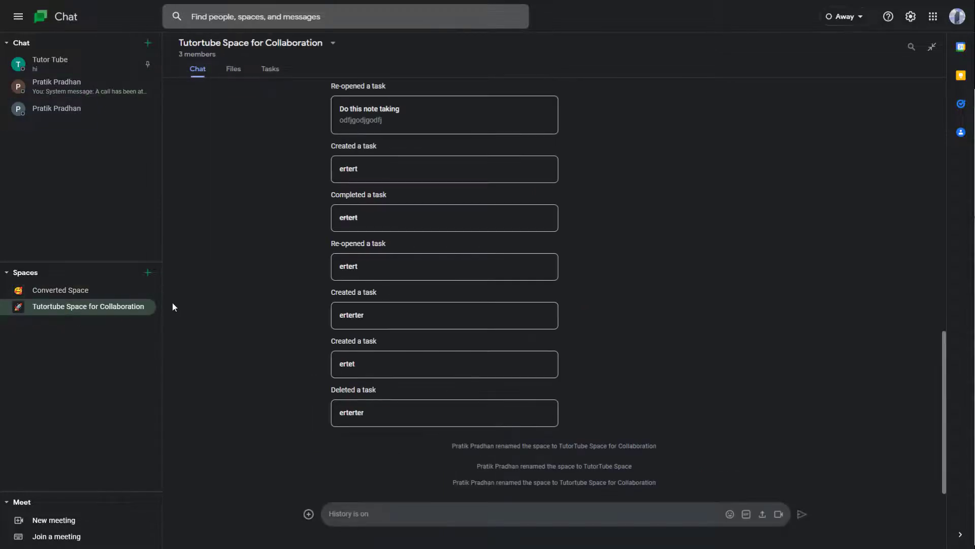
click(55, 108)
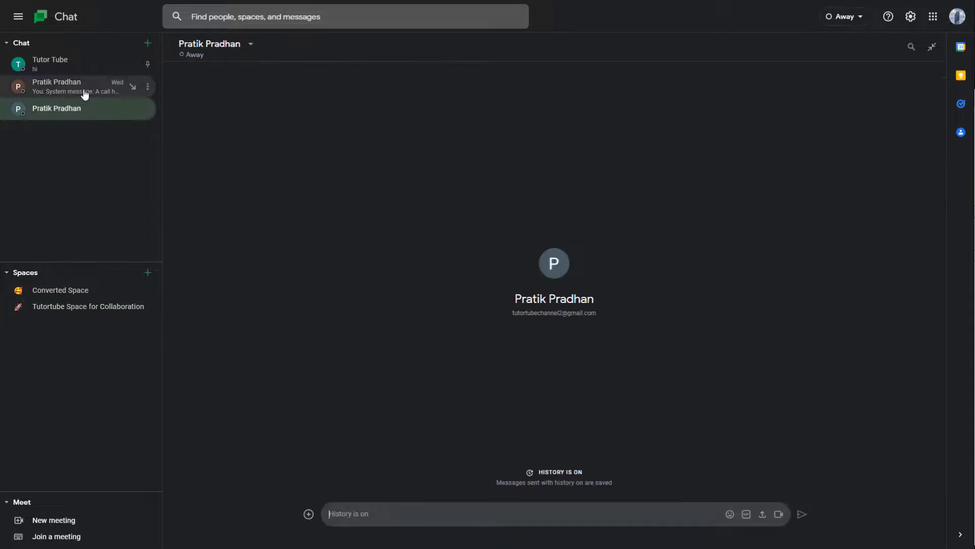
click(50, 64)
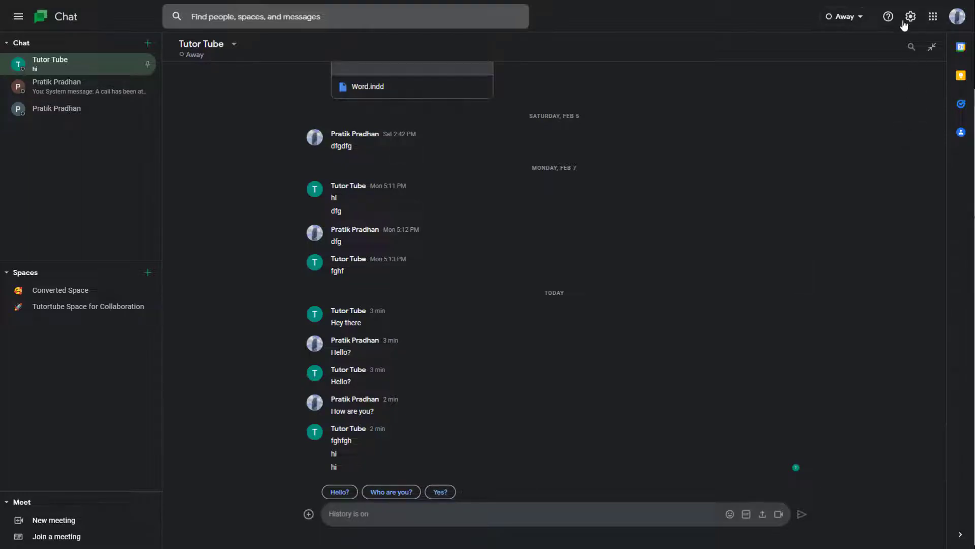
Toggle Theme settings between Light and Dark, leaving Light Mode selected, and close settings
click(909, 16)
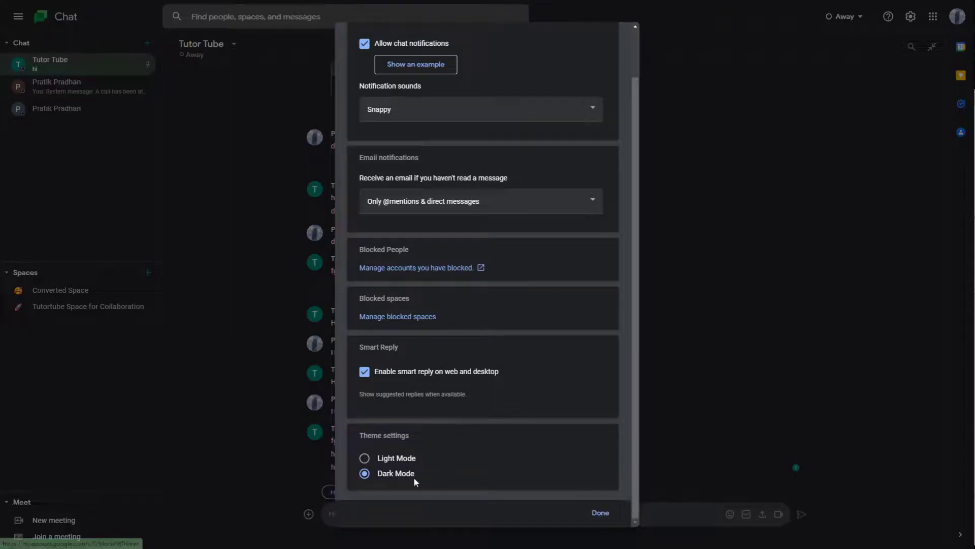
click(365, 457)
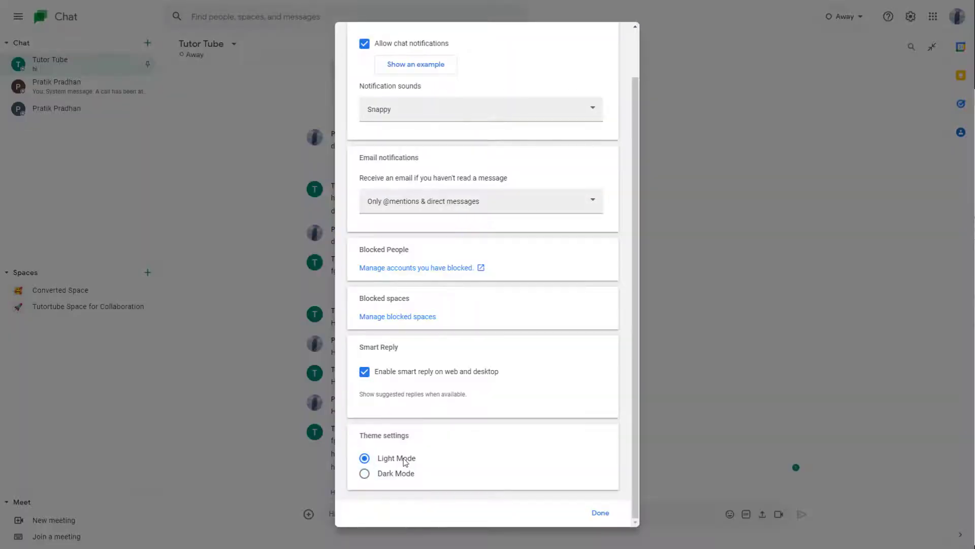
click(599, 512)
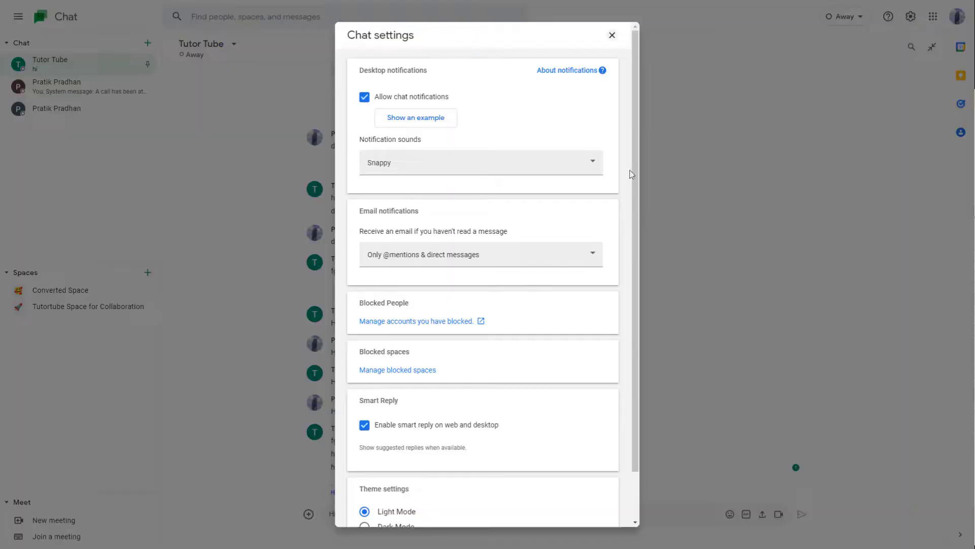
click(364, 474)
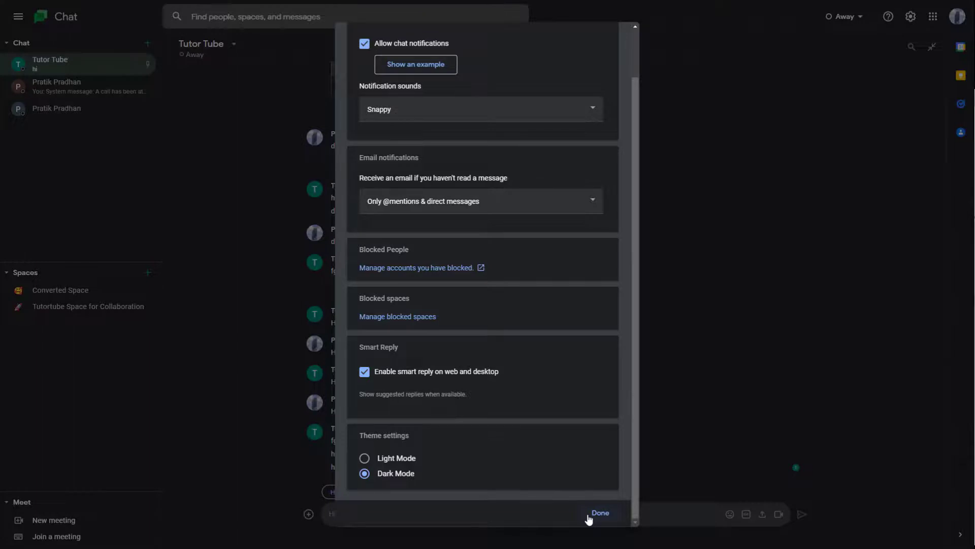
click(365, 458)
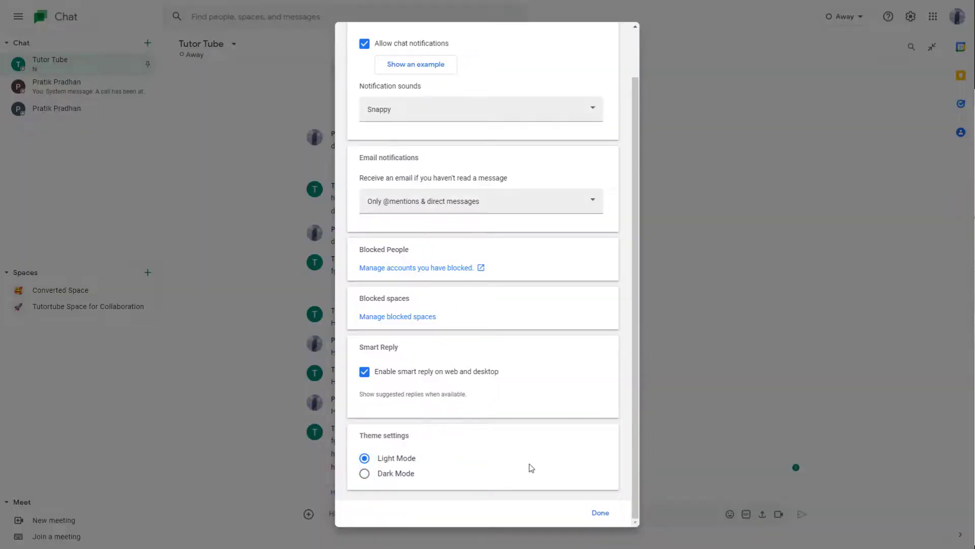
click(599, 512)
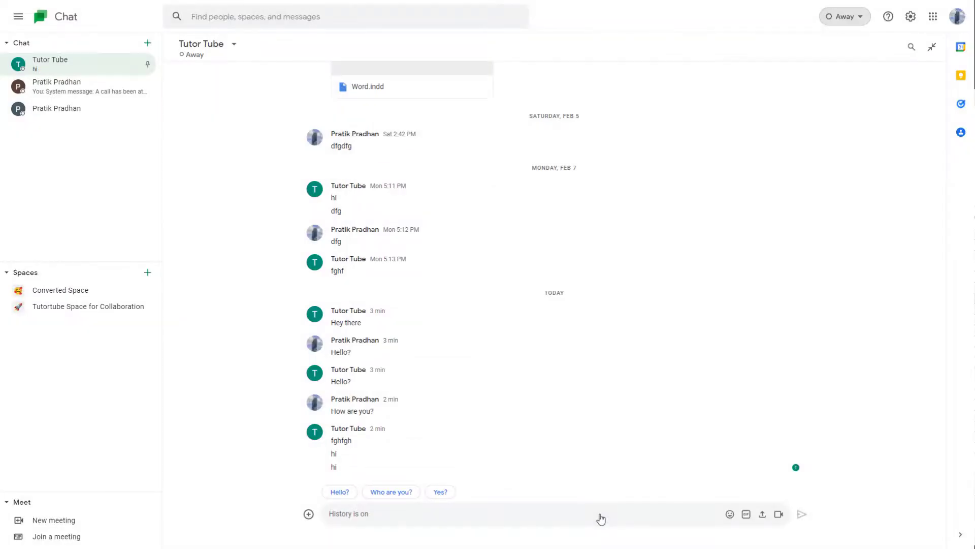